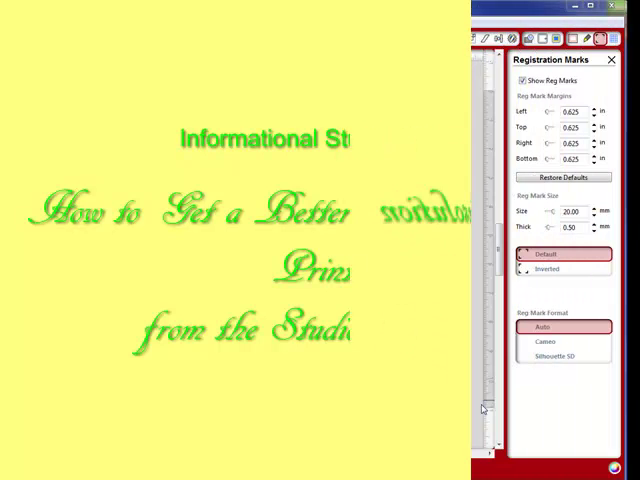
Start a text box just below the bunny holding the carrot.
{"action": "left_click", "coordinate": [138, 442]}
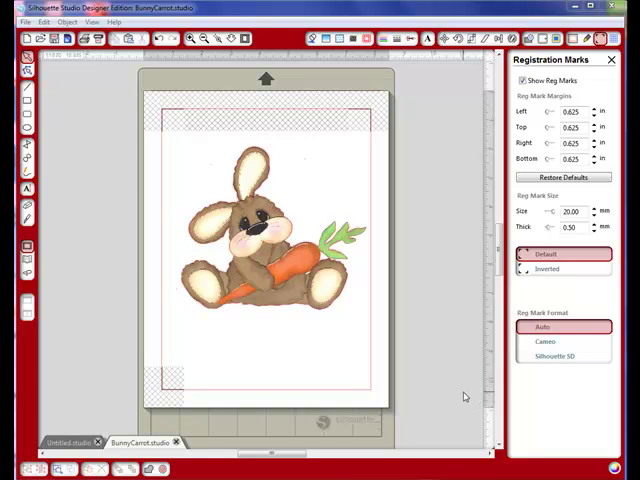
{"action": "mouse_move", "coordinate": [459, 393]}
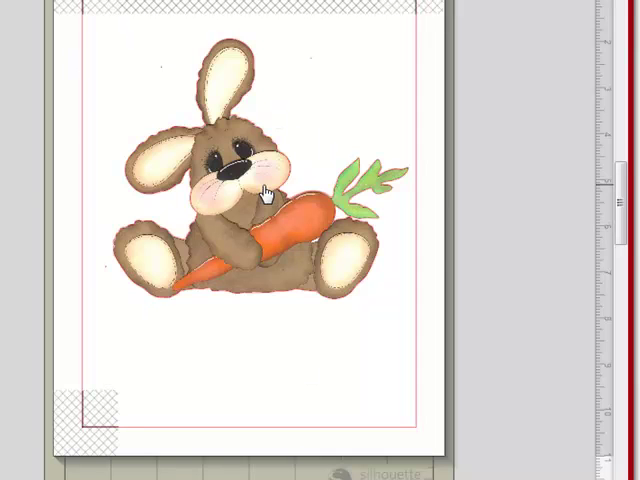
{"action": "mouse_move", "coordinate": [318, 300]}
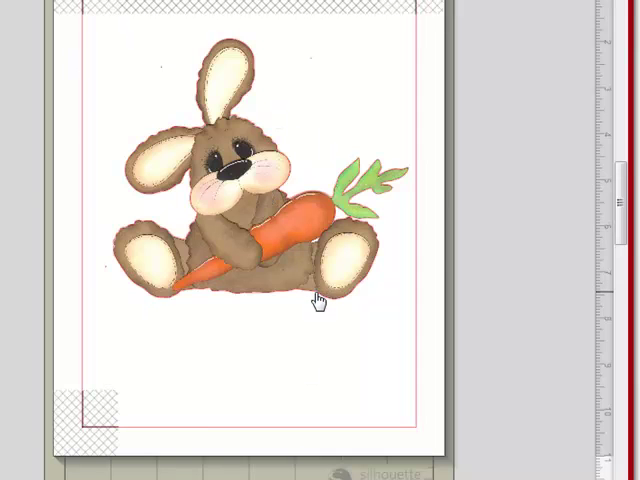
{"action": "mouse_move", "coordinate": [311, 300]}
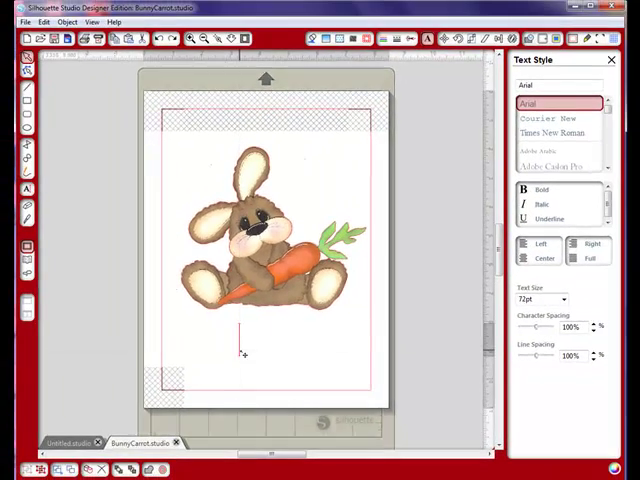
Type the label 'CutePDF' beneath the bunny.
{"action": "type", "text": "CuteP"}
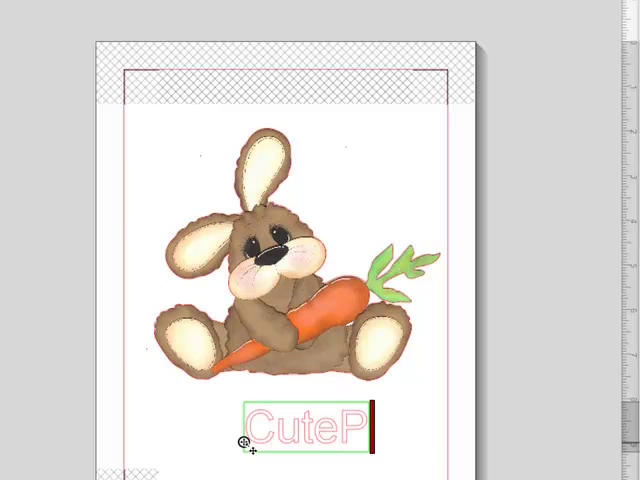
{"action": "type", "text": "DF"}
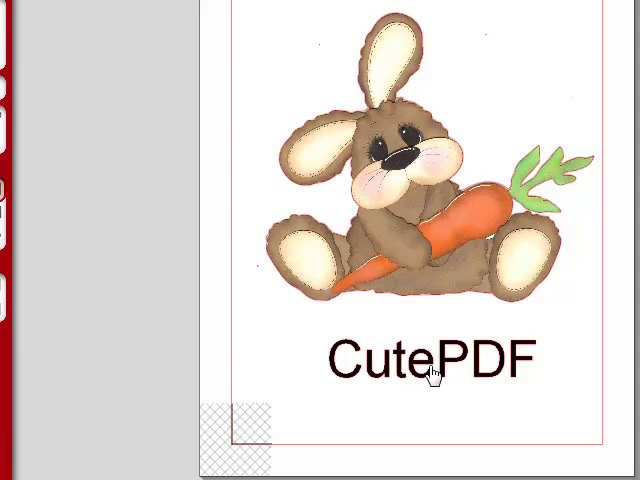
{"action": "mouse_move", "coordinate": [435, 375]}
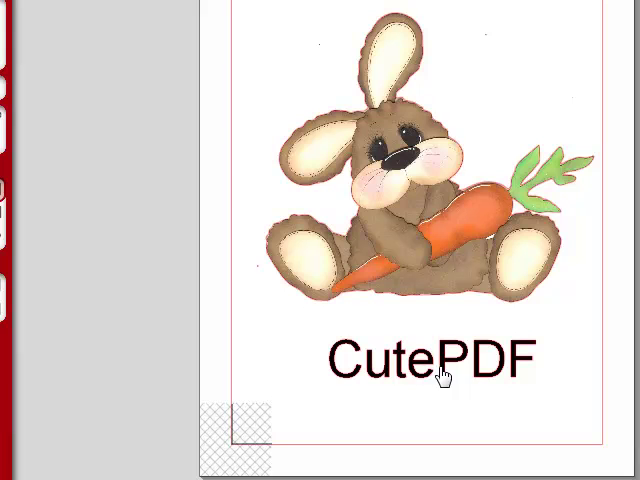
{"action": "mouse_move", "coordinate": [398, 370]}
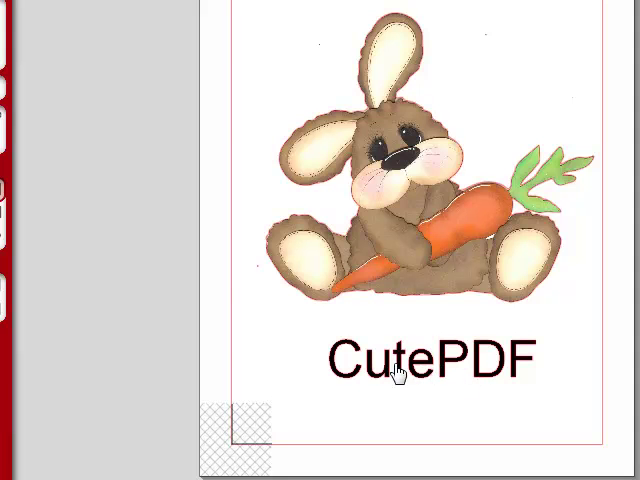
{"action": "mouse_move", "coordinate": [512, 384]}
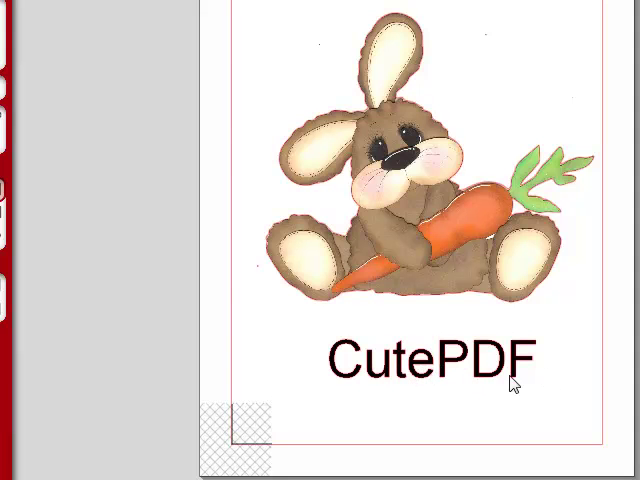
{"action": "mouse_move", "coordinate": [432, 368]}
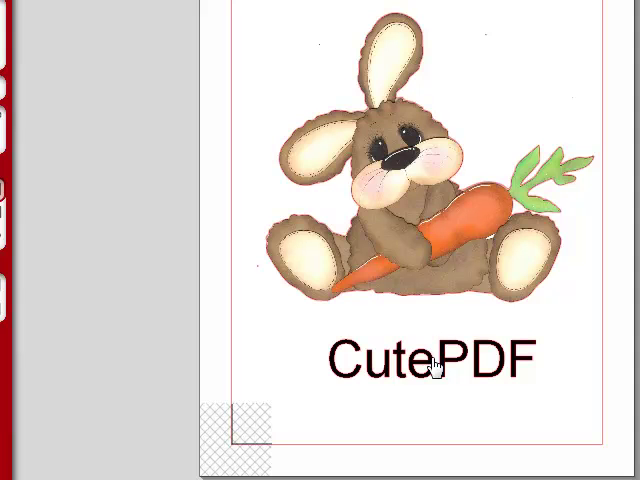
{"action": "mouse_move", "coordinate": [460, 260]}
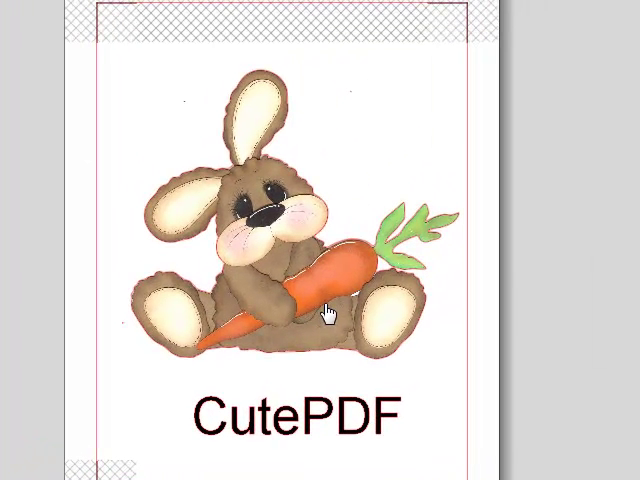
{"action": "mouse_move", "coordinate": [246, 222]}
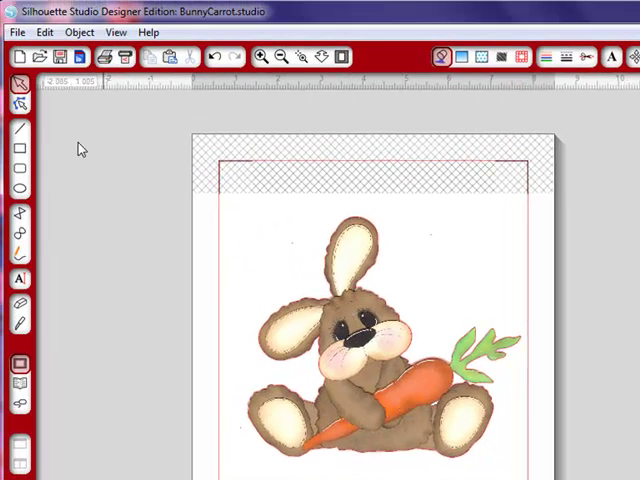
Print the bunny page to the CutePDF Writer printer.
{"action": "left_click", "coordinate": [15, 32]}
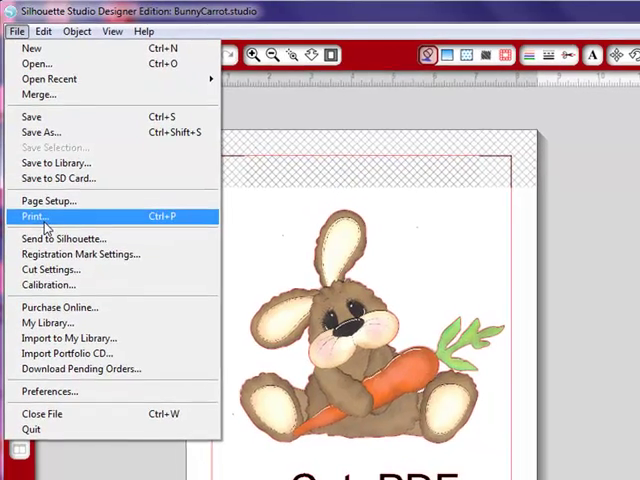
{"action": "left_click", "coordinate": [34, 216]}
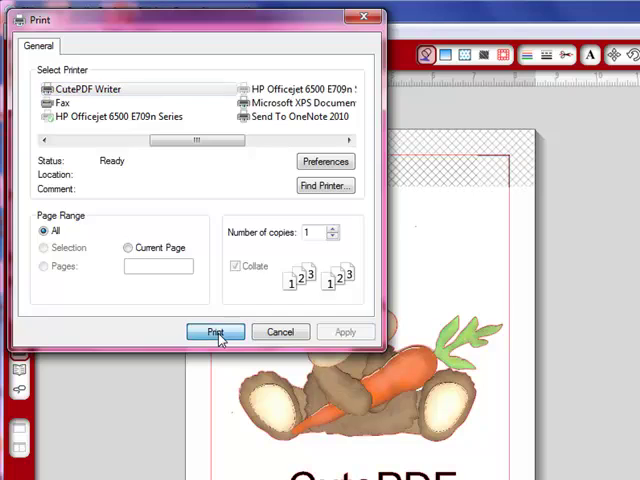
{"action": "left_click", "coordinate": [214, 331]}
{"action": "type", "text": "Bunny test"}
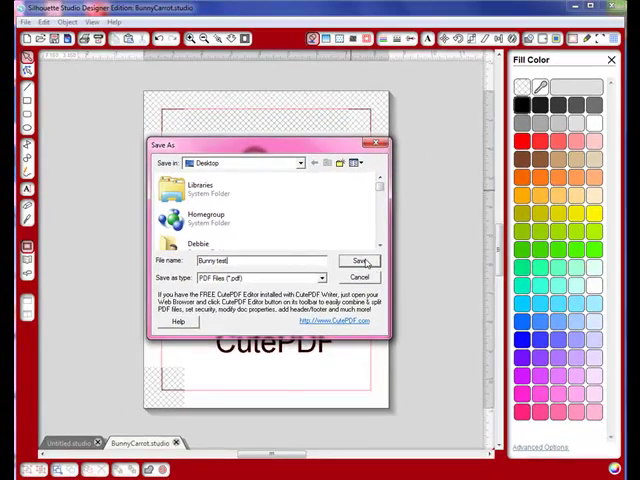
Save the PDF as 'Bunny test' on the desktop.
{"action": "left_click", "coordinate": [358, 260]}
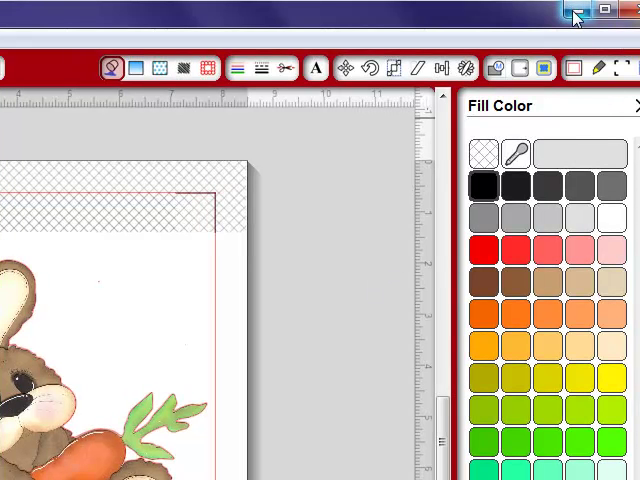
{"action": "mouse_move", "coordinate": [568, 12]}
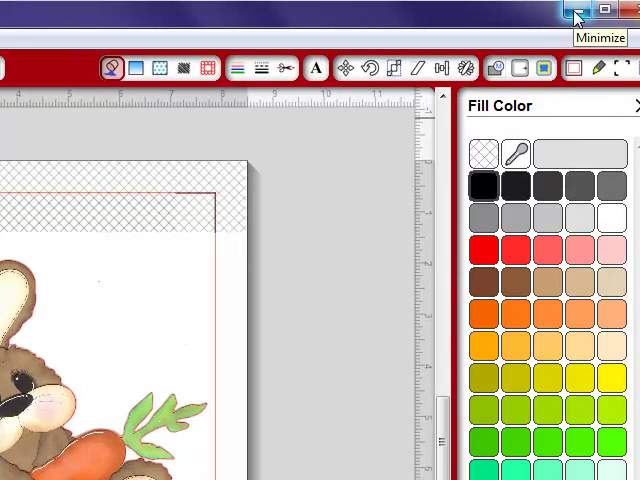
Minimize Silhouette Studio to reach the 'Bunny test' PDF.
{"action": "left_click", "coordinate": [573, 11]}
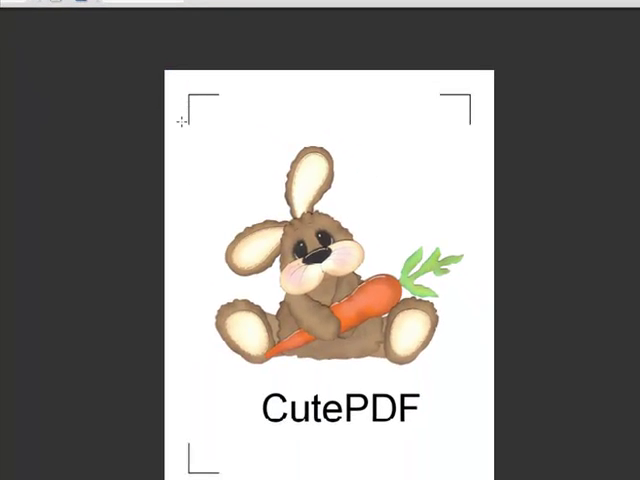
{"action": "mouse_move", "coordinate": [458, 368]}
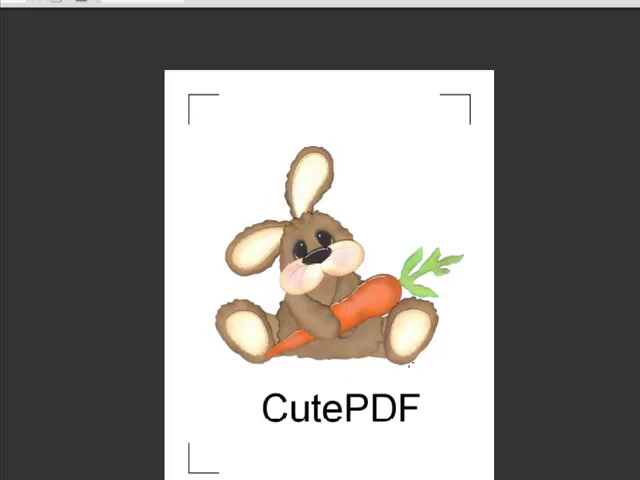
{"action": "mouse_move", "coordinate": [437, 357]}
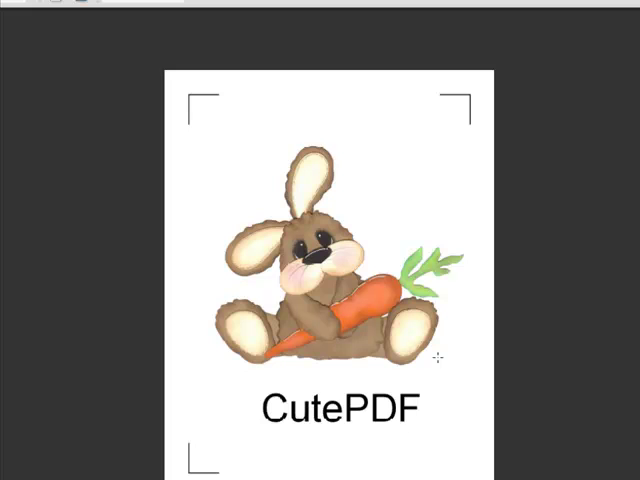
{"action": "mouse_move", "coordinate": [440, 355]}
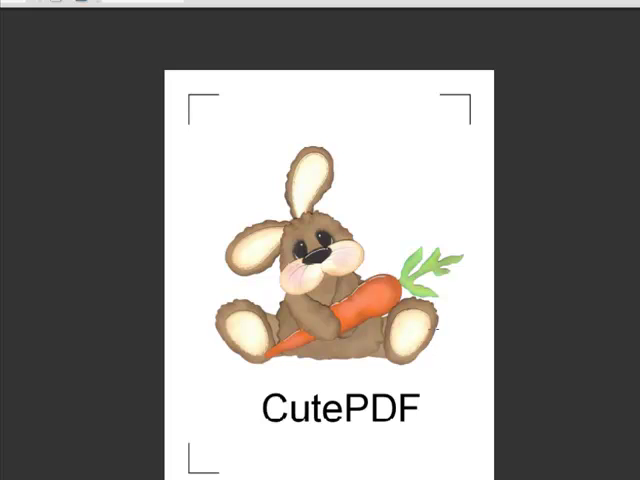
{"action": "mouse_move", "coordinate": [405, 225]}
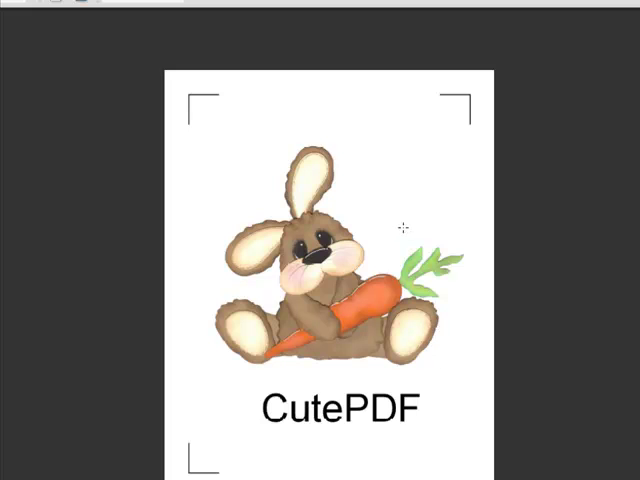